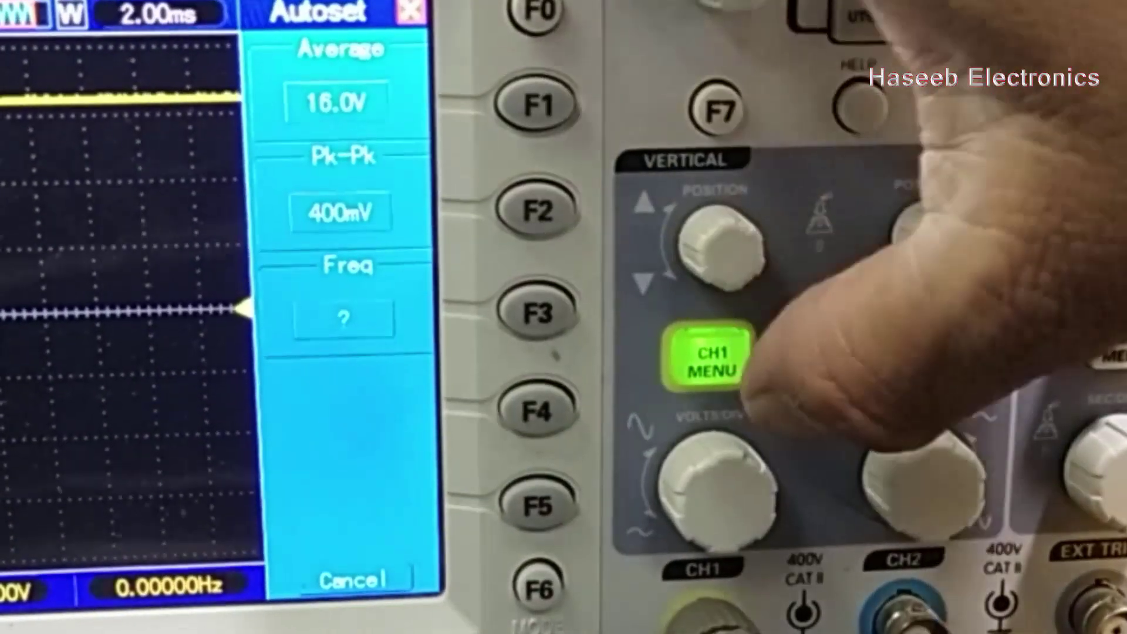
Show channel 1's settings: DC coupling, 20MHz BW limit on, coarse volts/div, 1x probe, invert off.
click(723, 356)
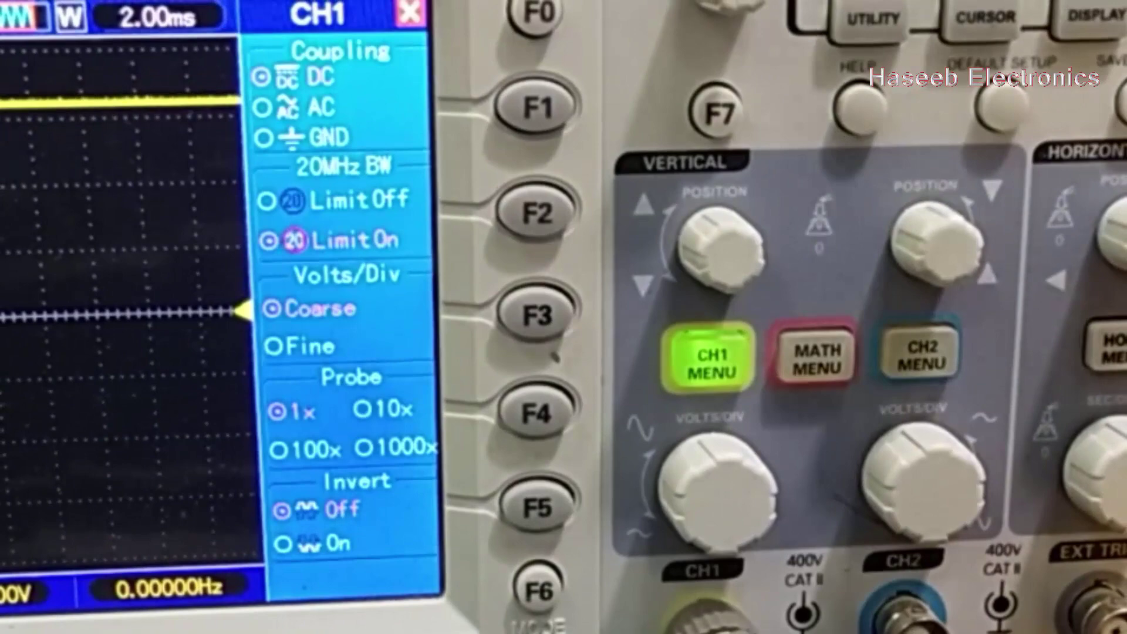